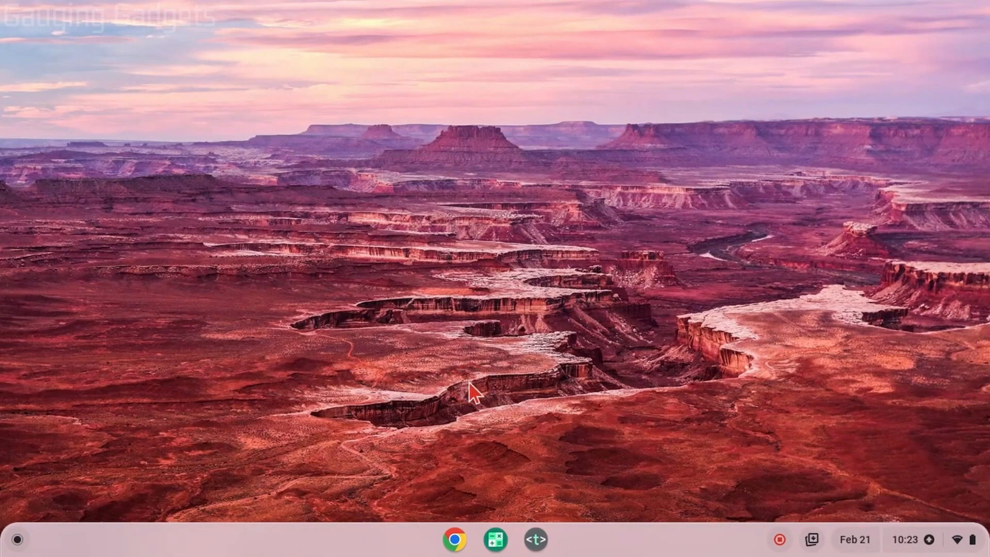
- Set the shelf position to Right from the shelf's context menu
left_click(386, 432)
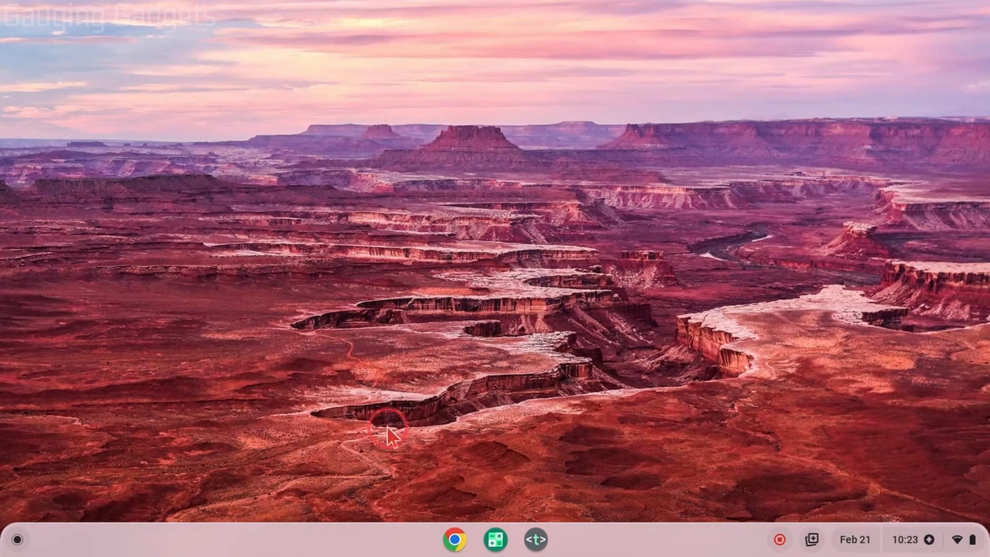
mouse_move(273, 542)
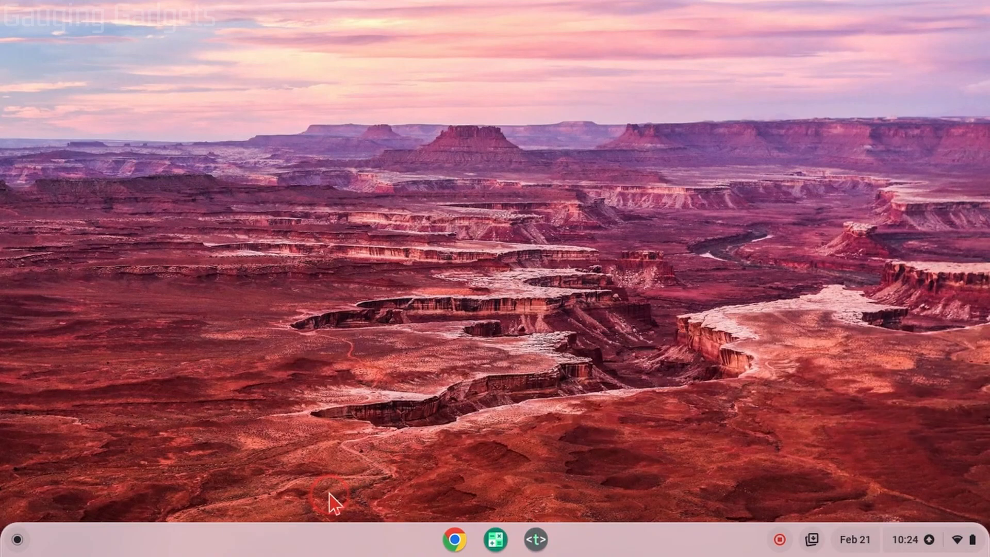
mouse_move(218, 514)
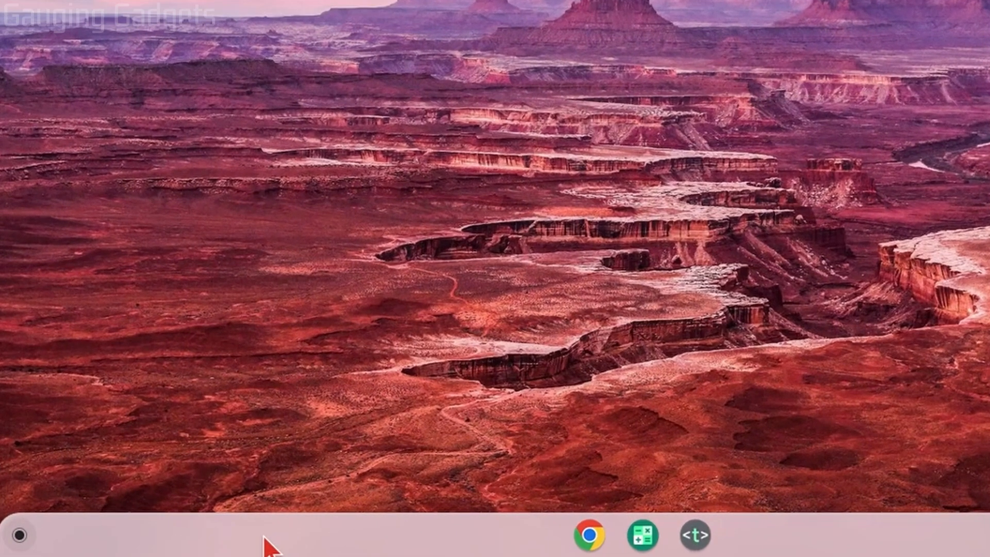
right_click(278, 537)
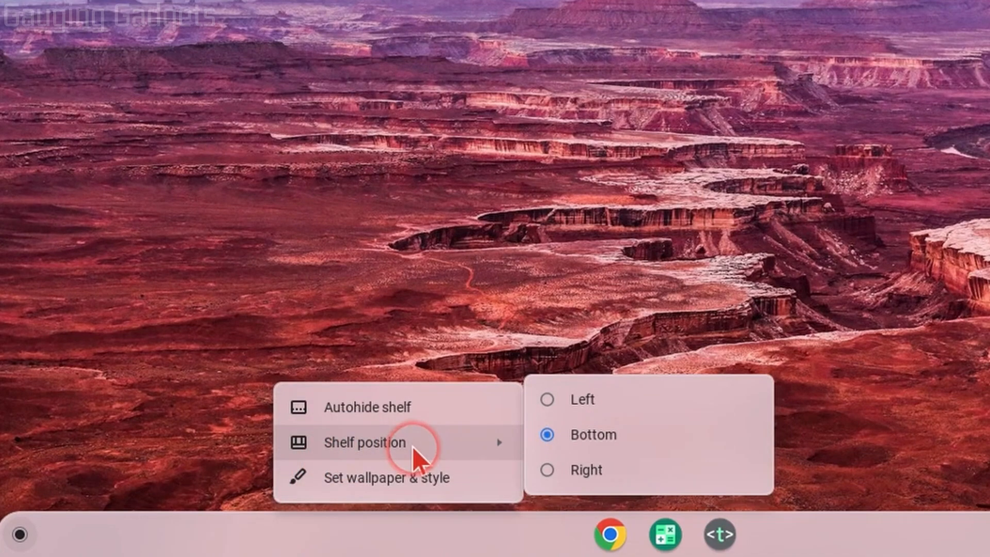
mouse_move(565, 442)
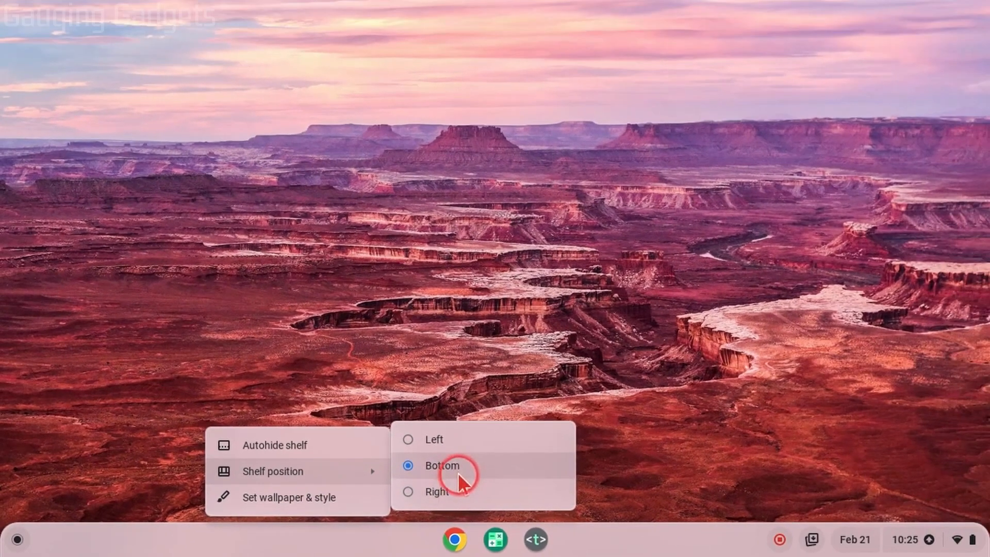
left_click(435, 491)
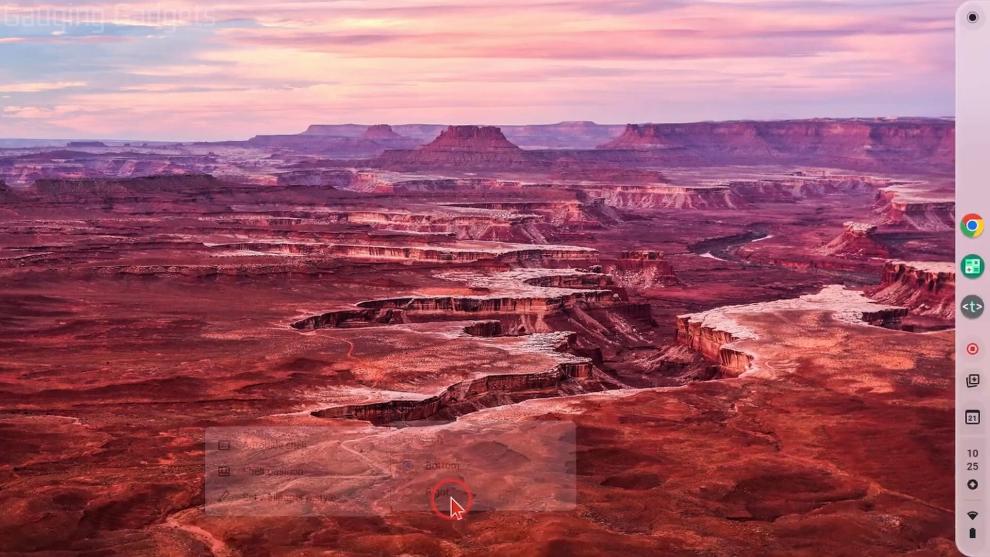
- Move the shelf to the left edge of the screen
left_click(437, 492)
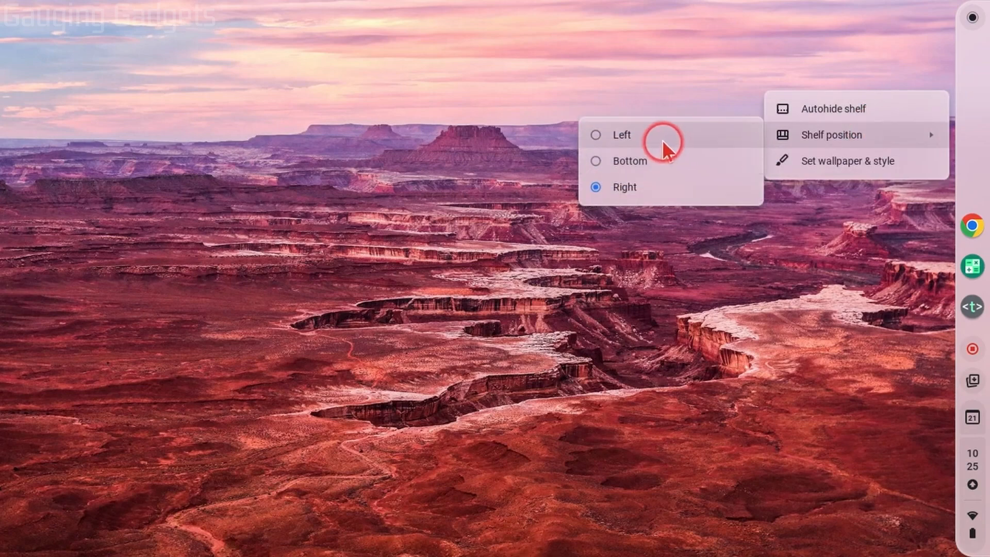
left_click(621, 135)
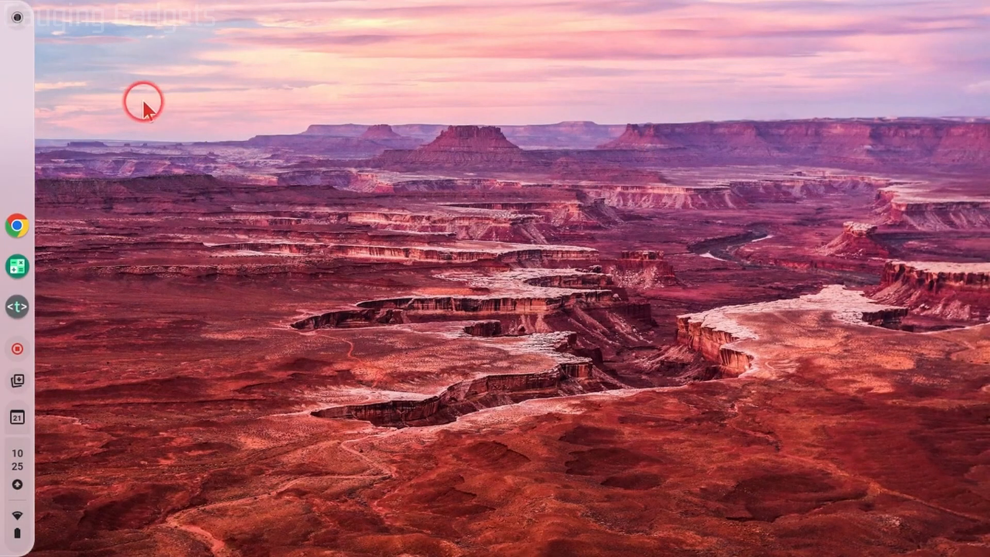
- Return the shelf to the bottom of the screen
right_click(142, 104)
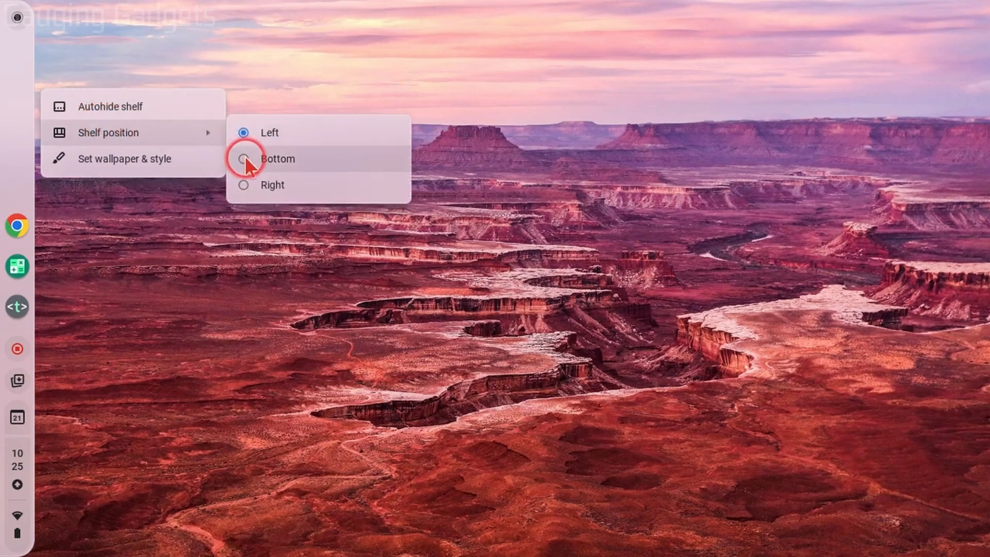
left_click(244, 158)
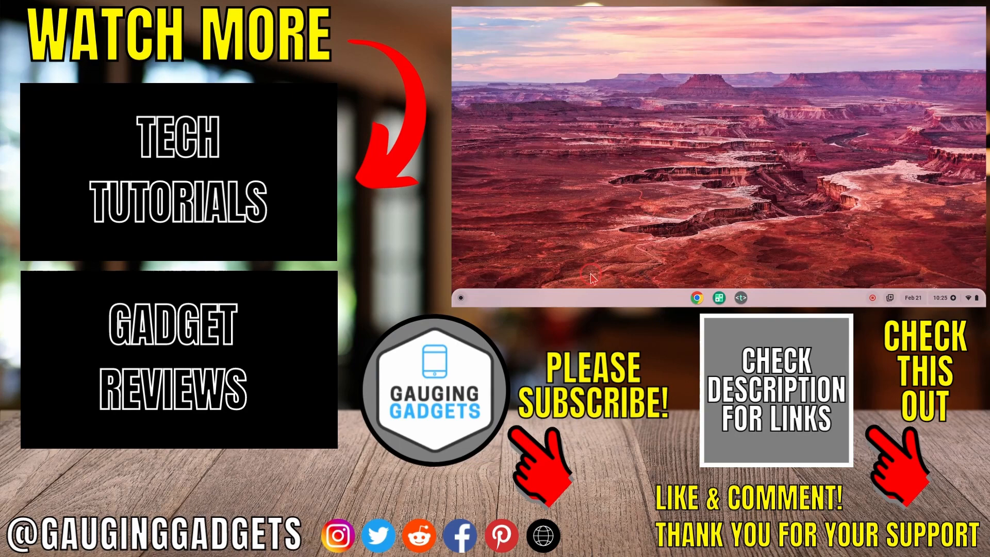
mouse_move(676, 247)
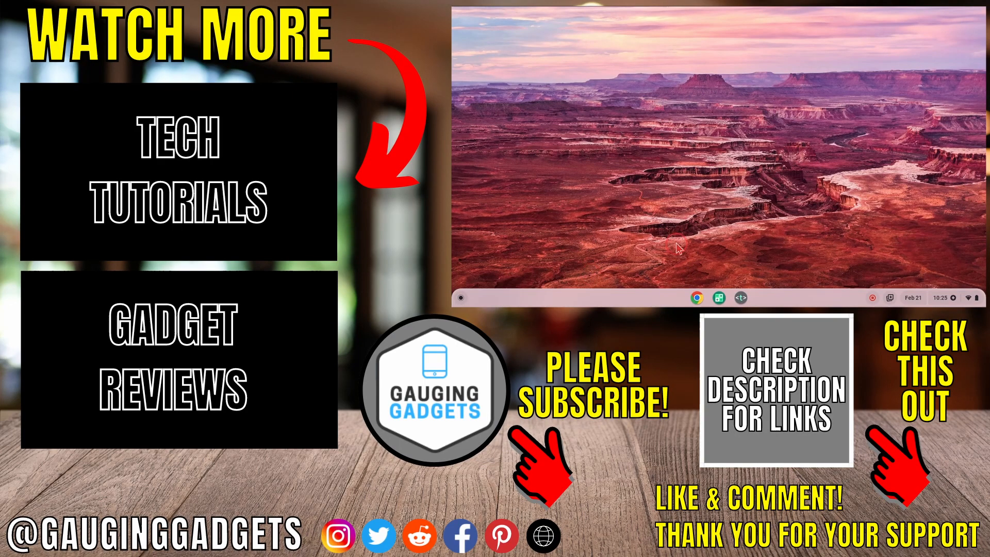